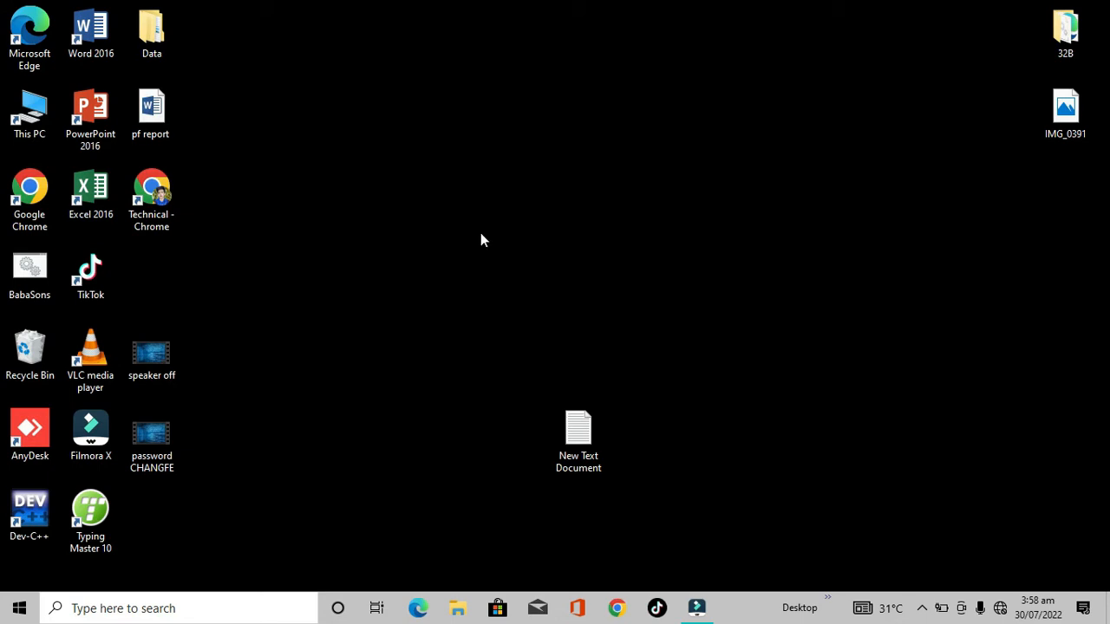
pyautogui.moveTo(495, 219)
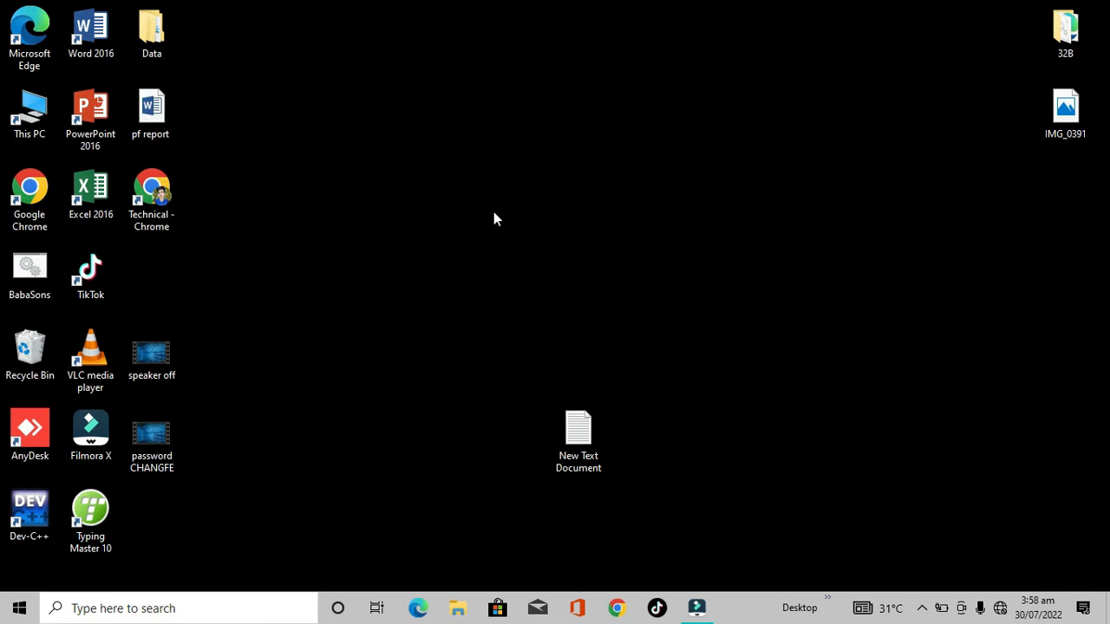
pyautogui.moveTo(16, 608)
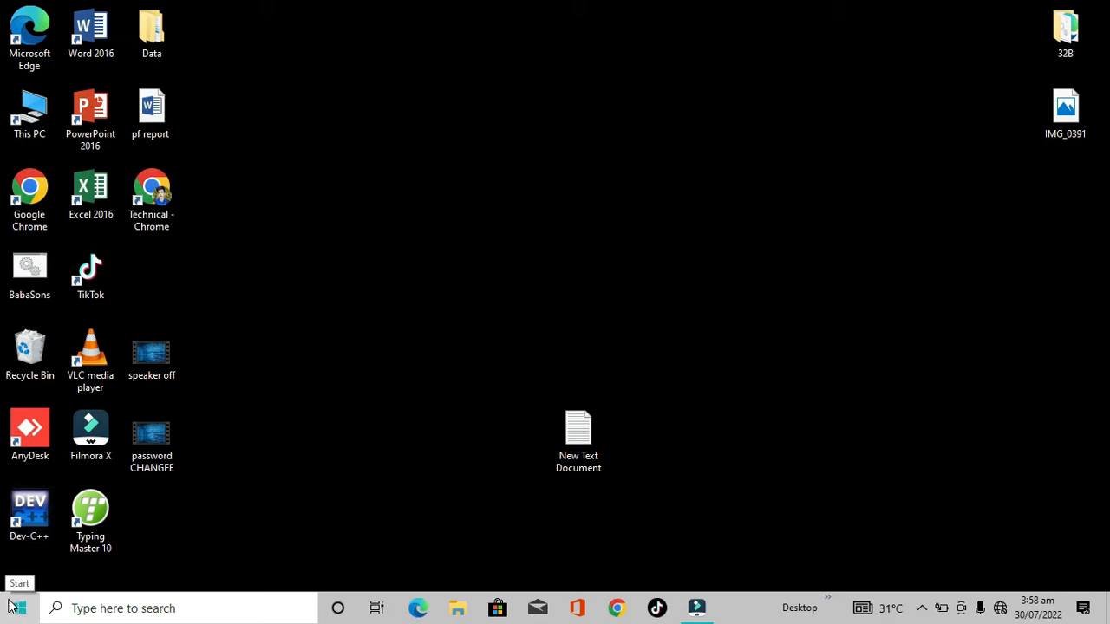
# Step: Open the Start menu from the taskbar
pyautogui.click(14, 607)
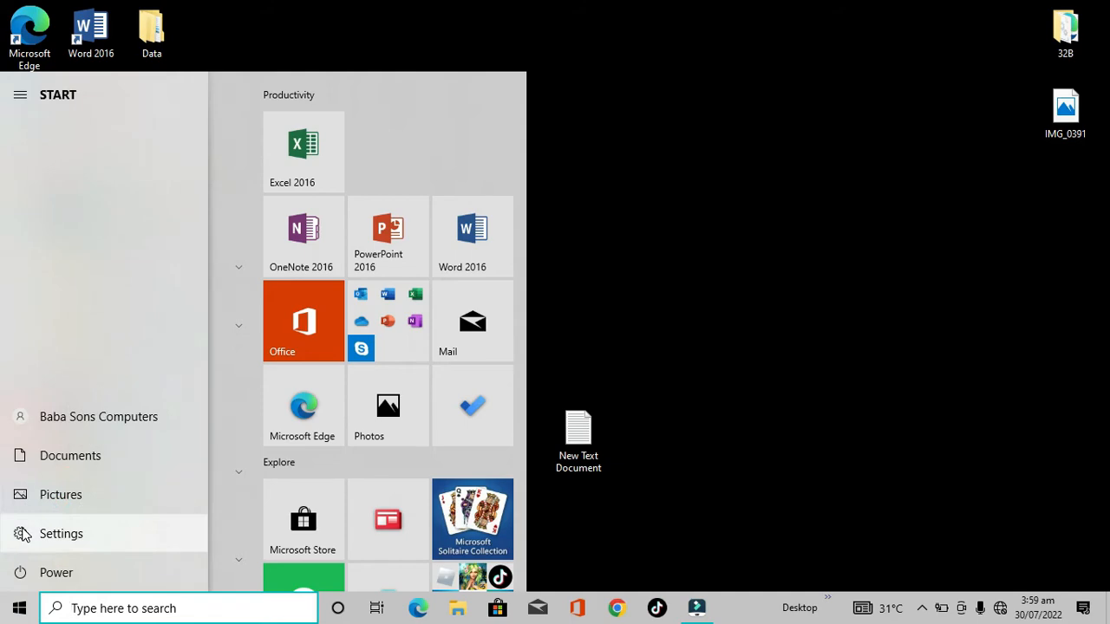
# Step: Open Settings and go to the Privacy section's General page
pyautogui.click(61, 534)
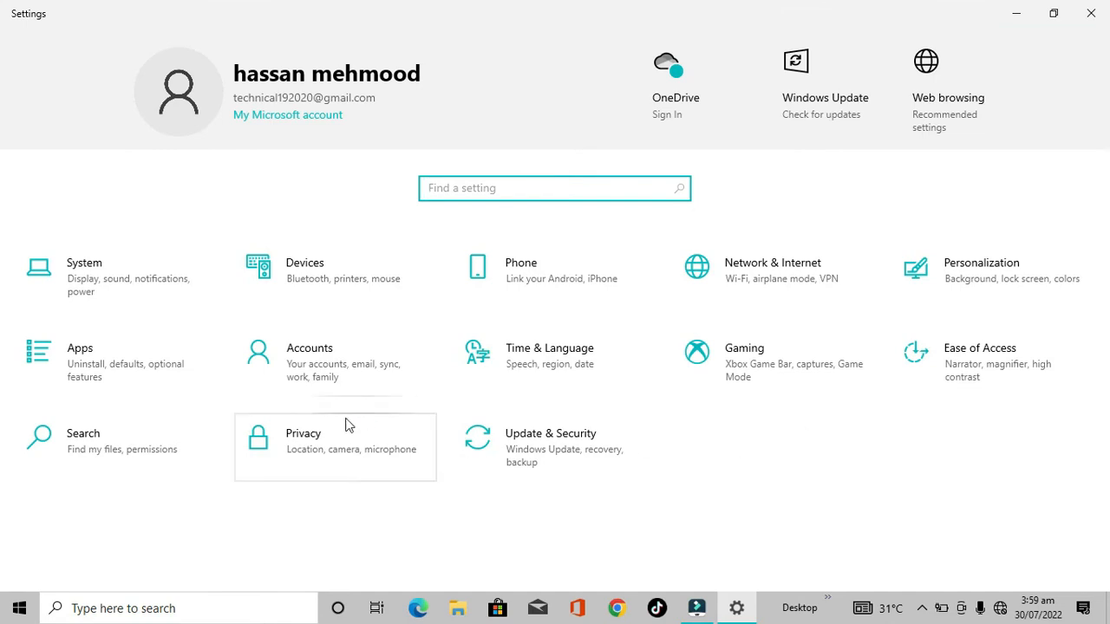
pyautogui.click(303, 437)
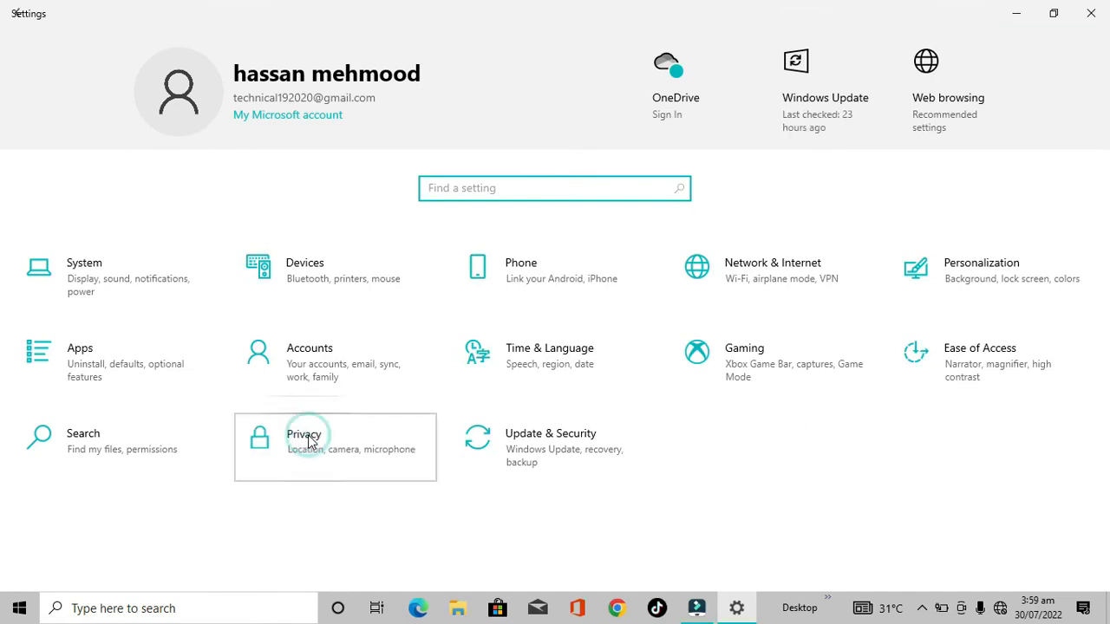
pyautogui.click(303, 434)
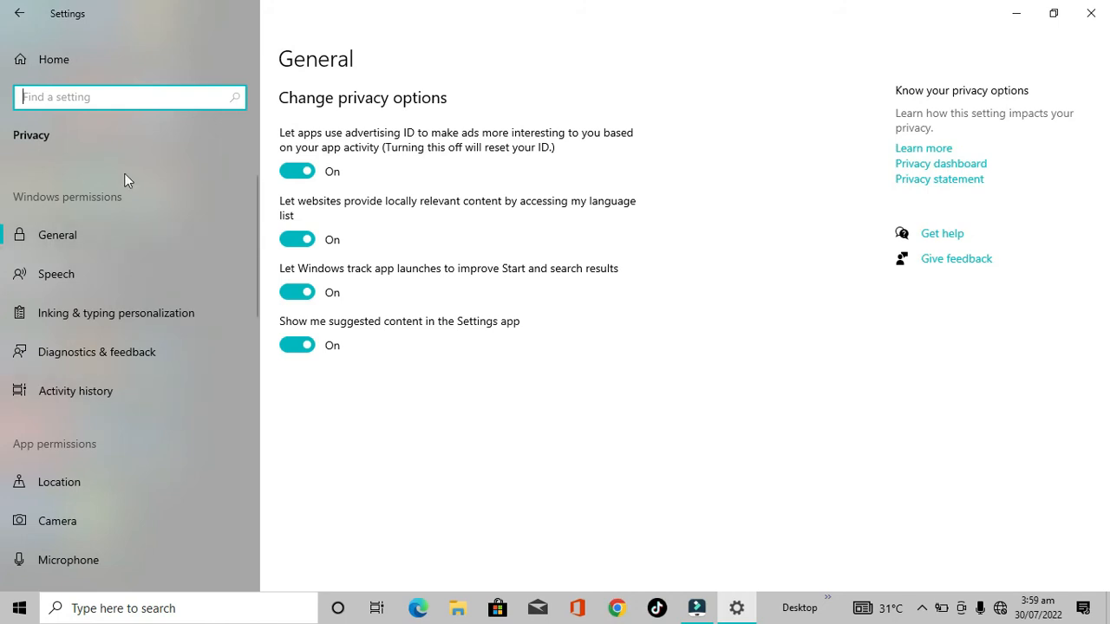
pyautogui.moveTo(113, 129)
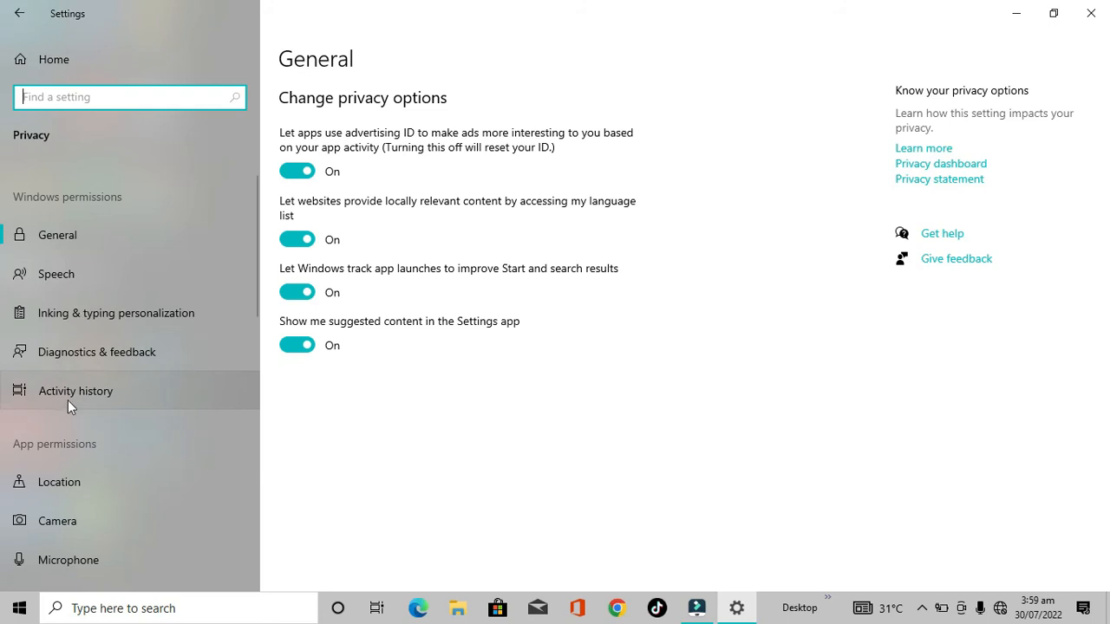
pyautogui.moveTo(104, 409)
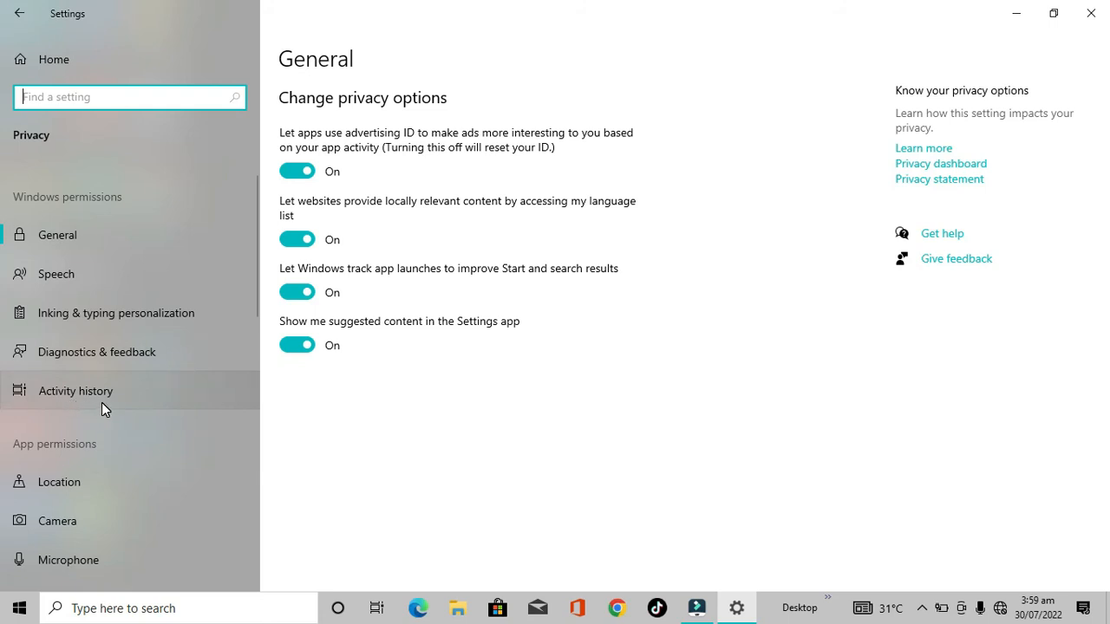
# Step: Go to the Activity history page and view its clear-history options
pyautogui.click(76, 390)
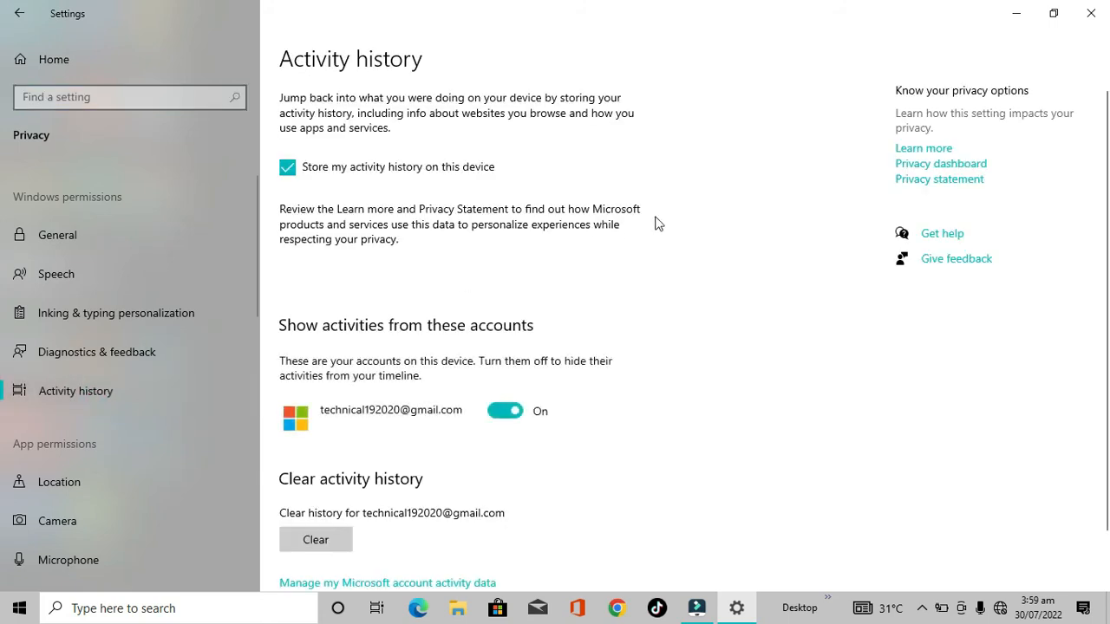
pyautogui.moveTo(364, 437)
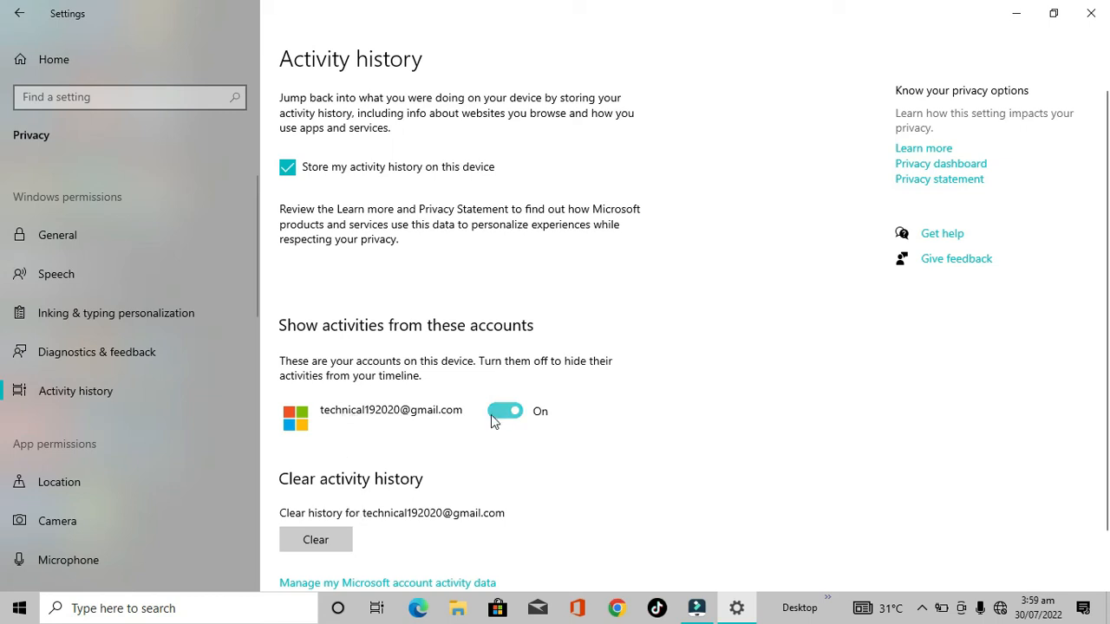
pyautogui.scroll(-3)
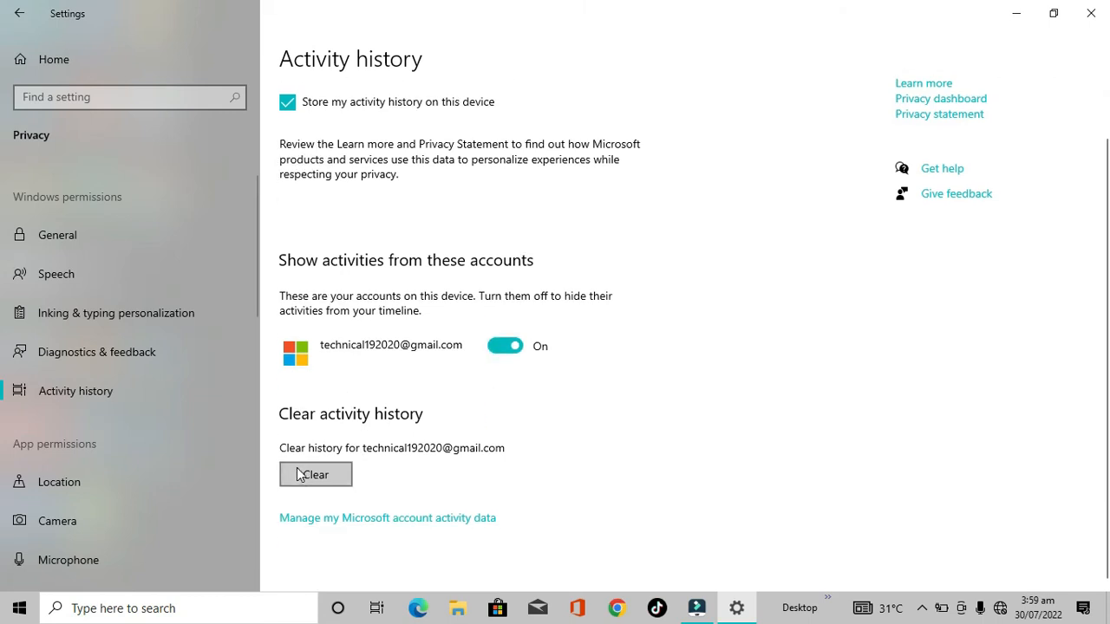
# Step: Clear the account's activity history and confirm it in the popup
pyautogui.click(316, 475)
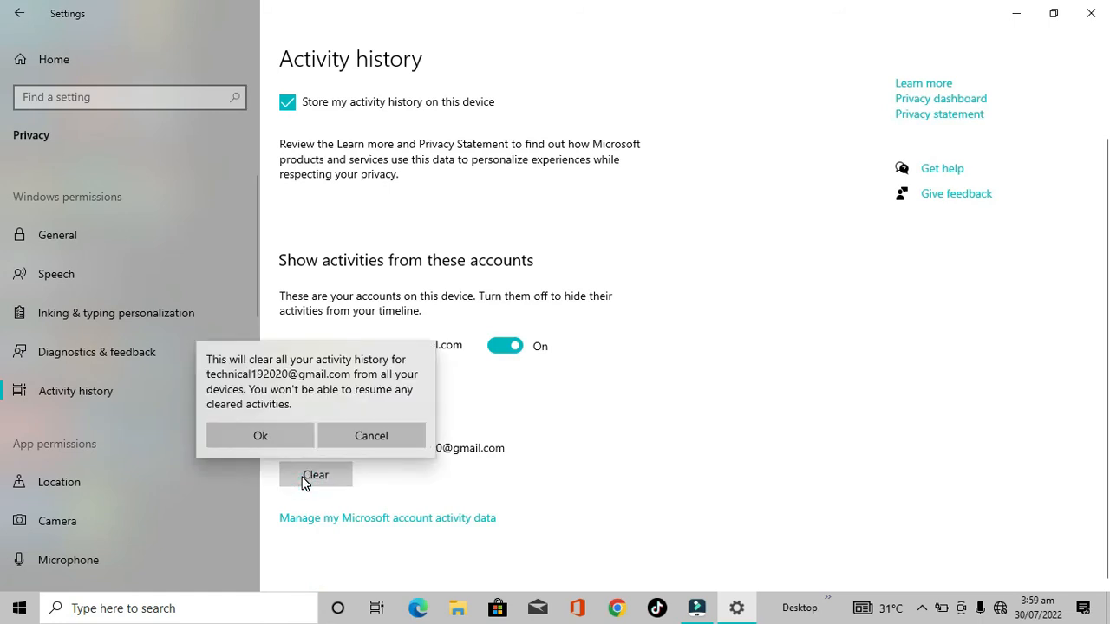
pyautogui.moveTo(215, 367)
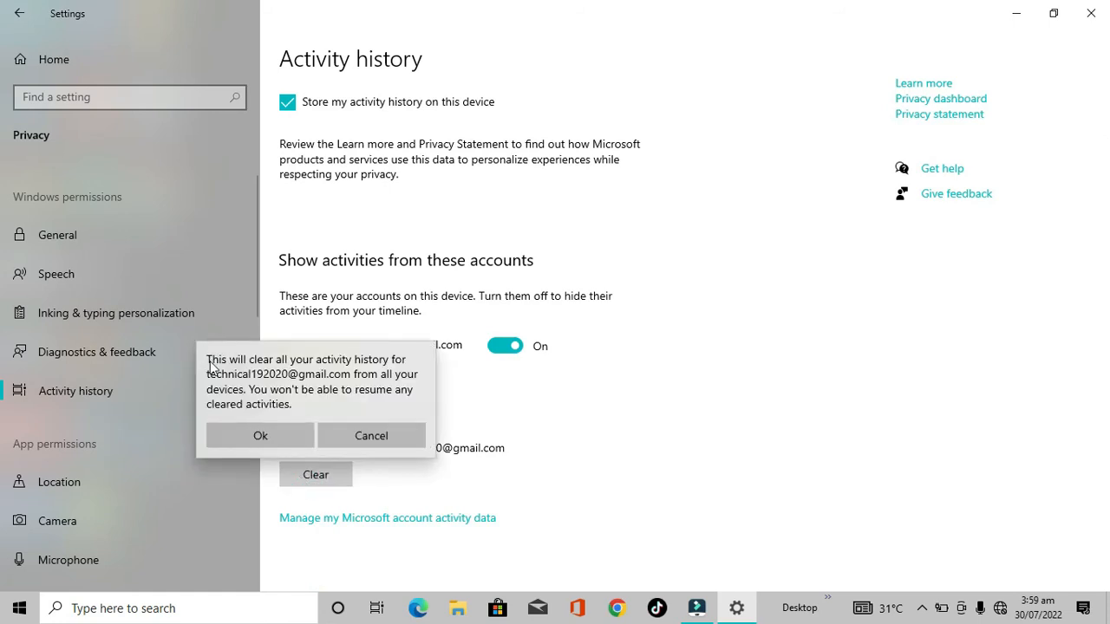
pyautogui.moveTo(267, 378)
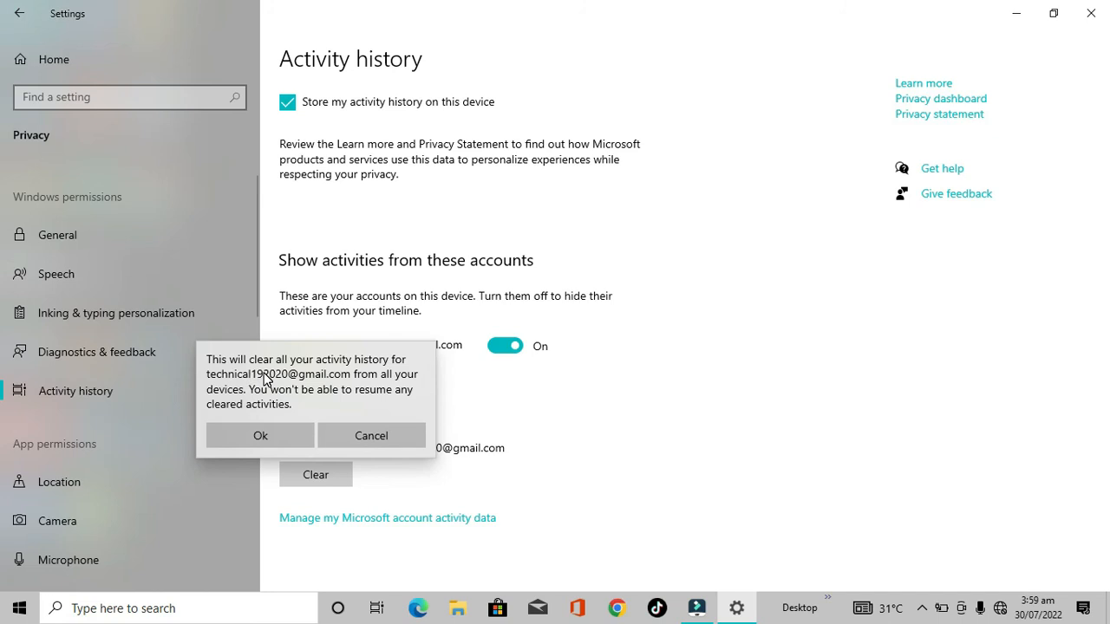
pyautogui.moveTo(246, 385)
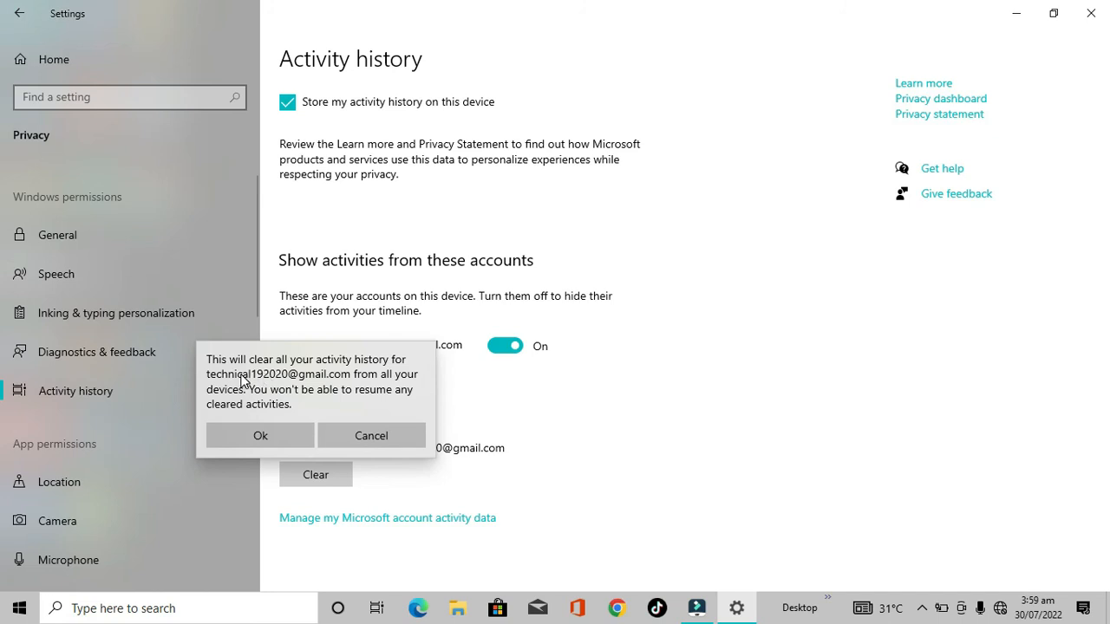
pyautogui.moveTo(371, 436)
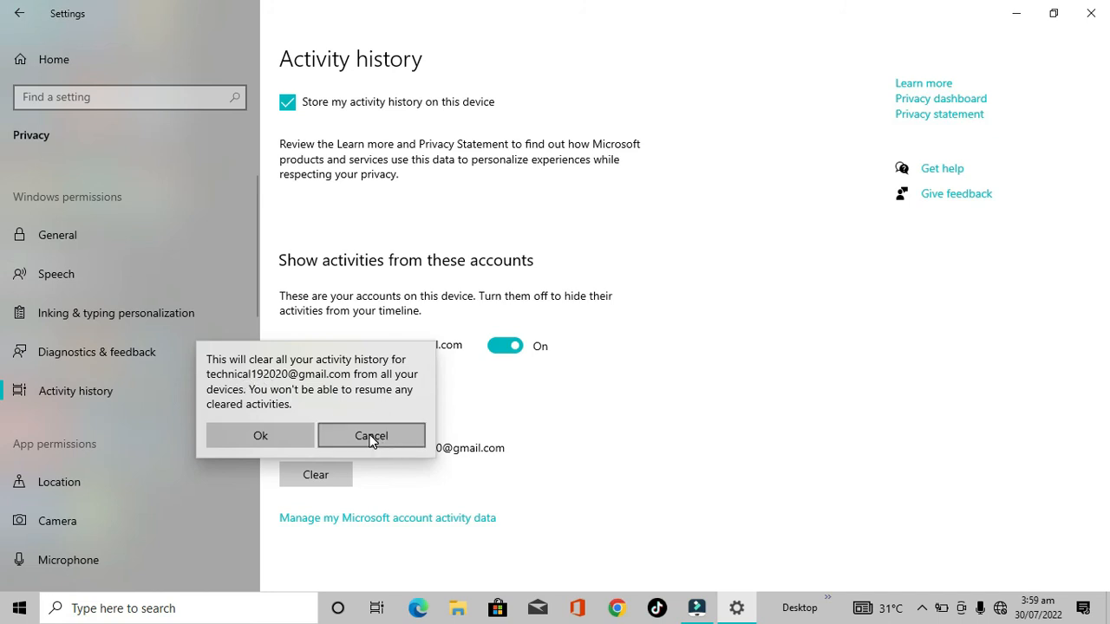
pyautogui.moveTo(260, 435)
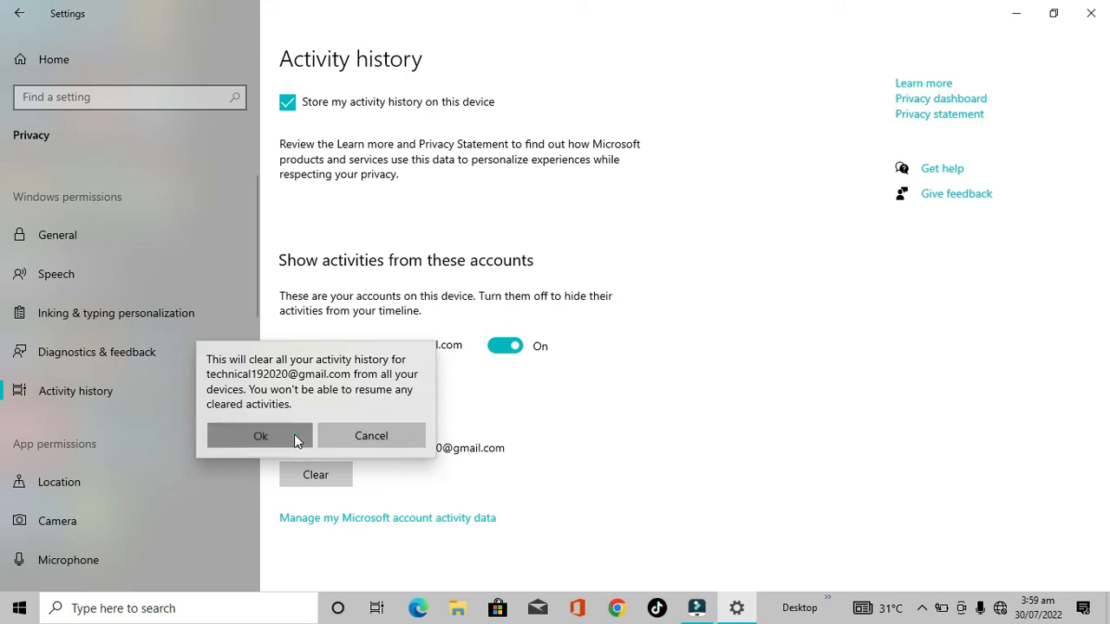
pyautogui.click(260, 435)
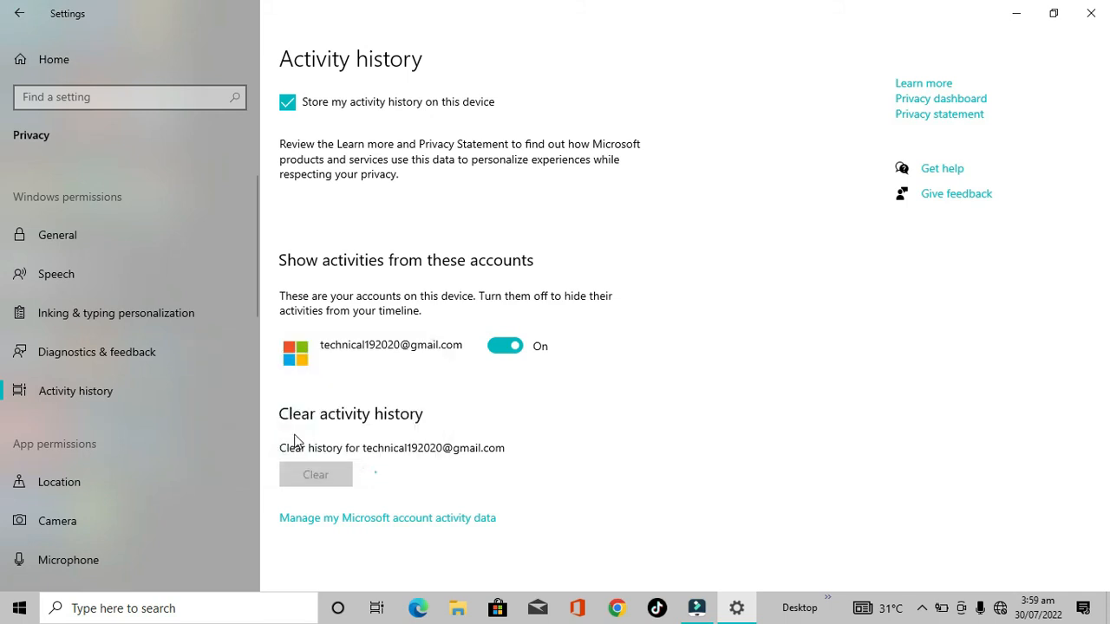
pyautogui.click(316, 475)
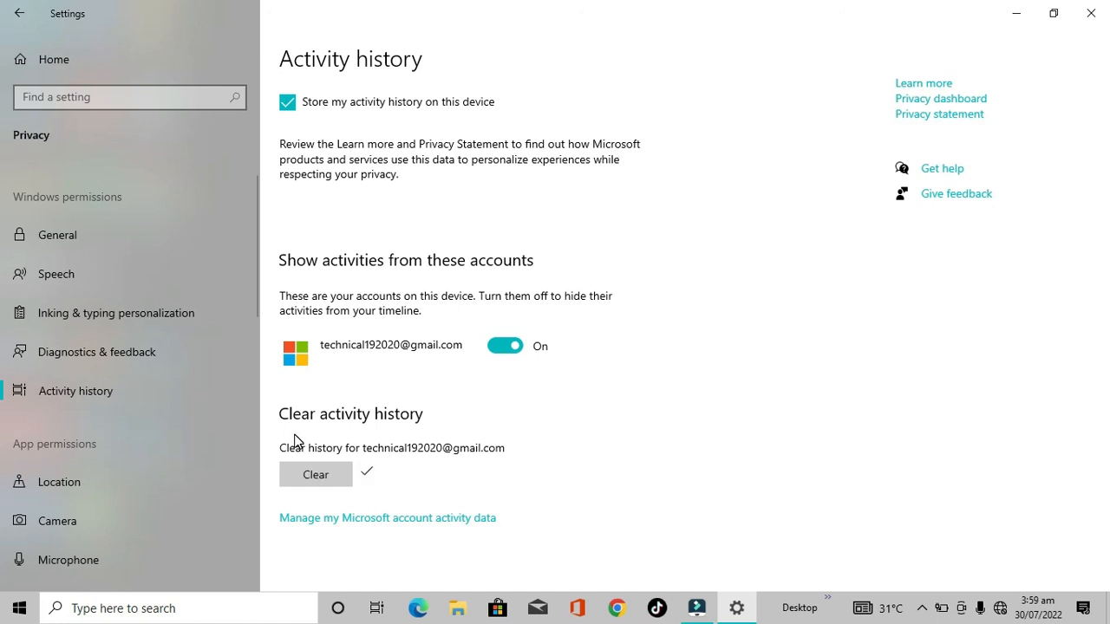